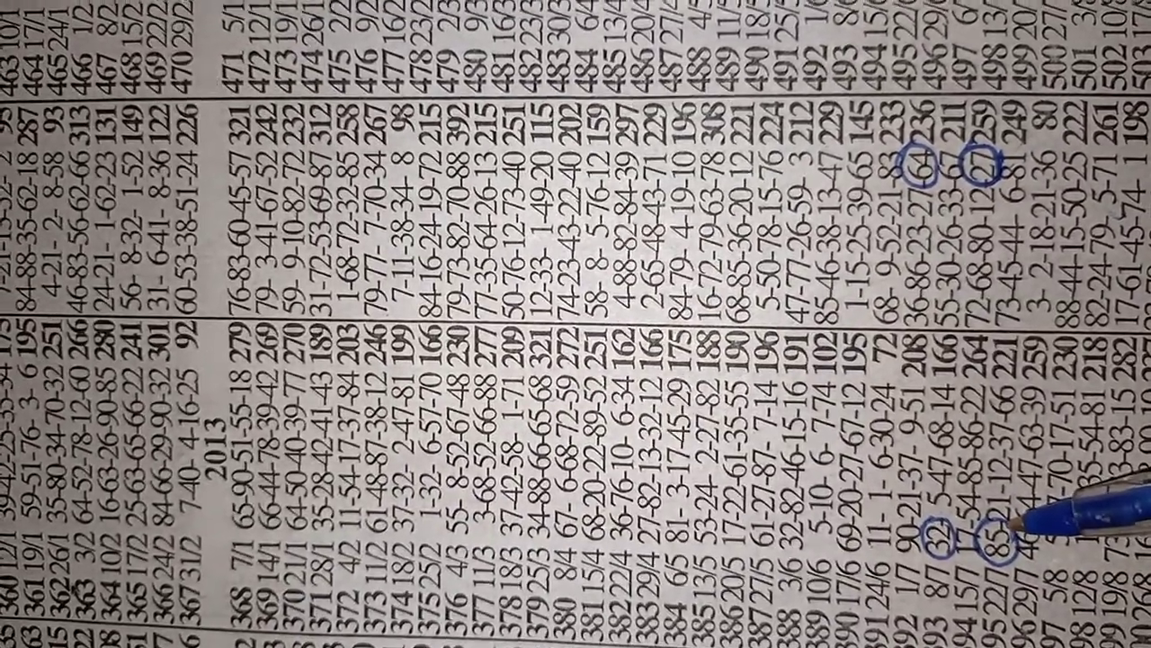
{"action": "scroll", "scroll_direction": "down", "scroll_amount": 3}
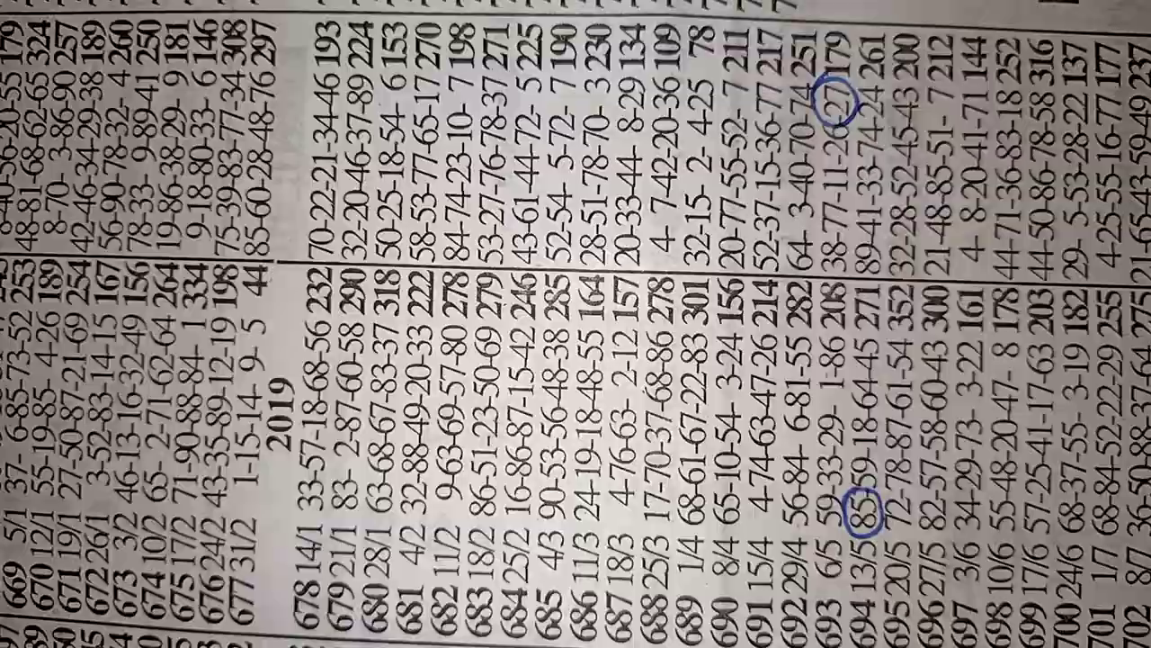